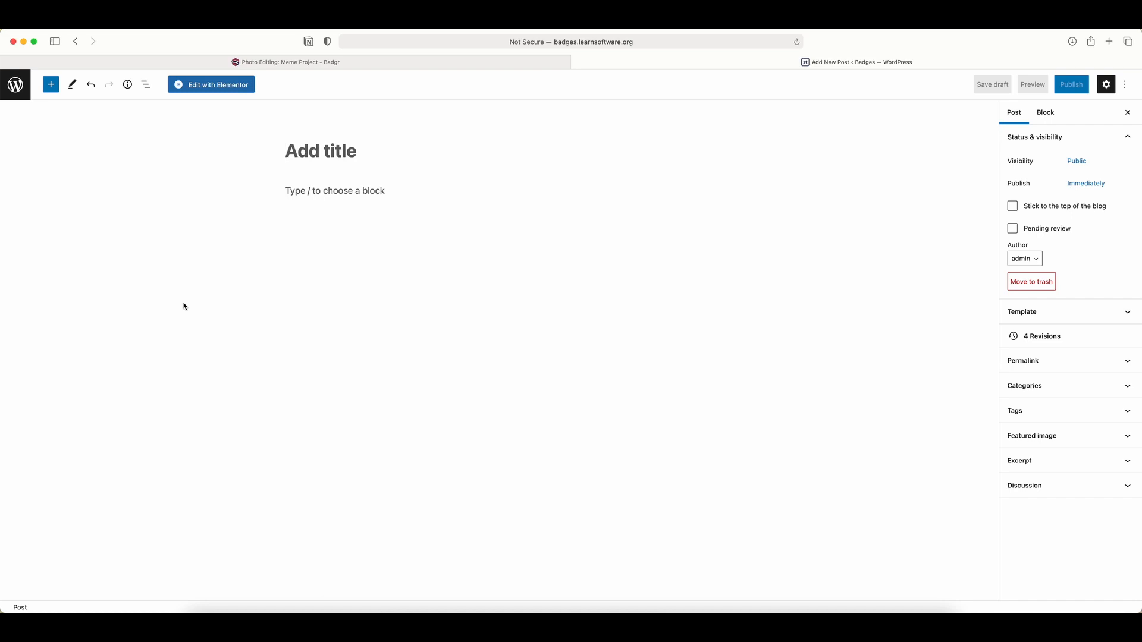
Step: Show the Meme Project badge's share dialog with HTML embed code in badge style
click(320, 151)
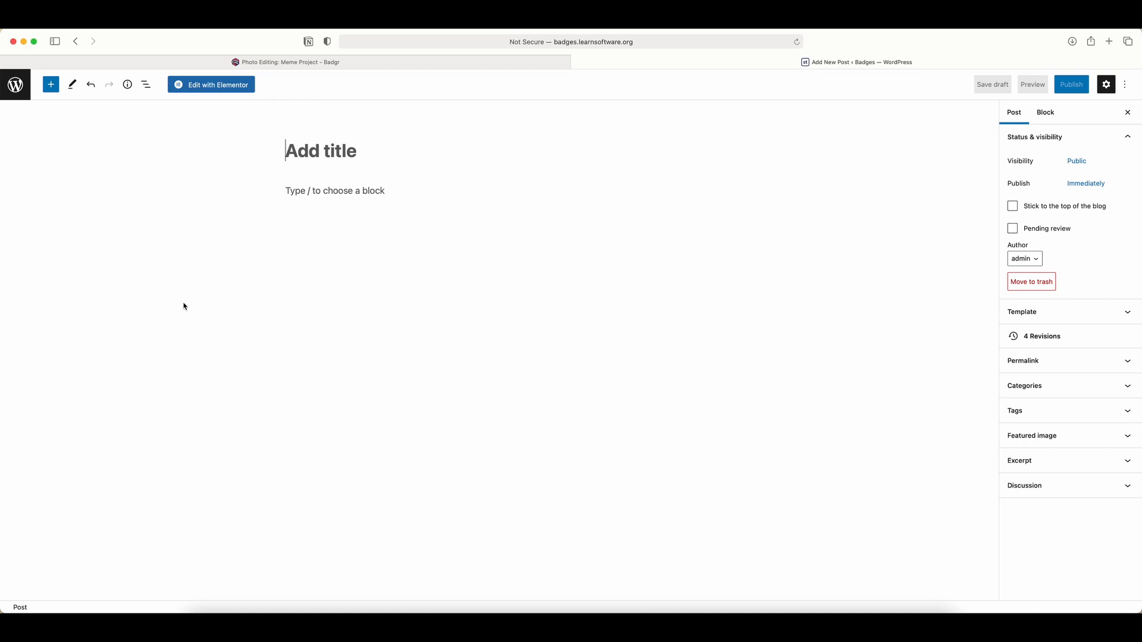
mouse_move(436, 86)
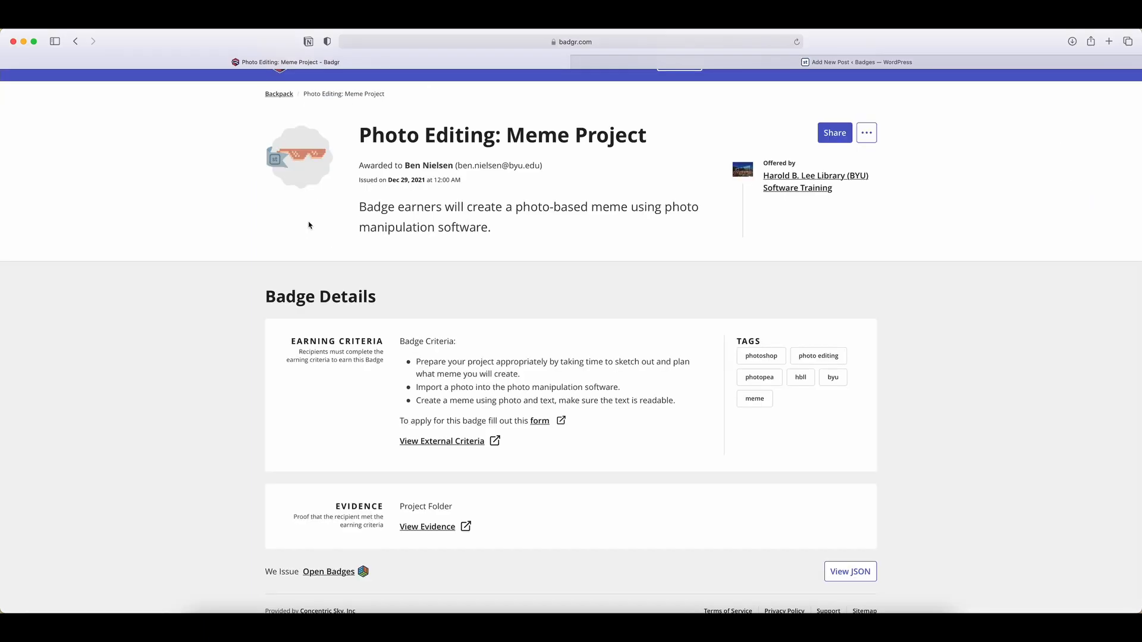
mouse_move(719, 168)
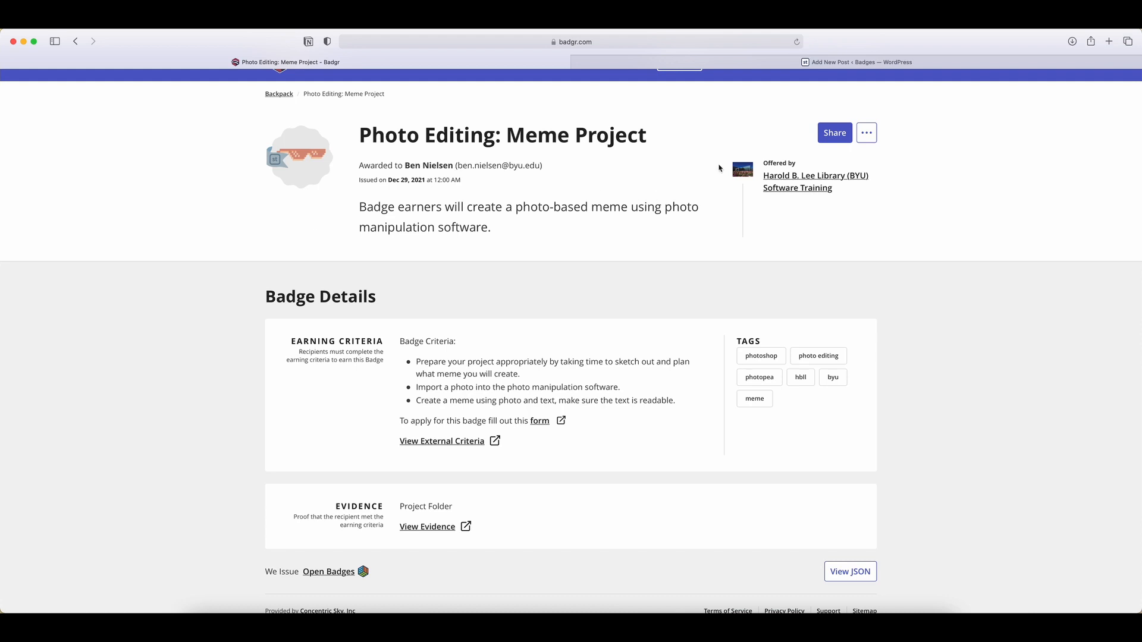
click(834, 132)
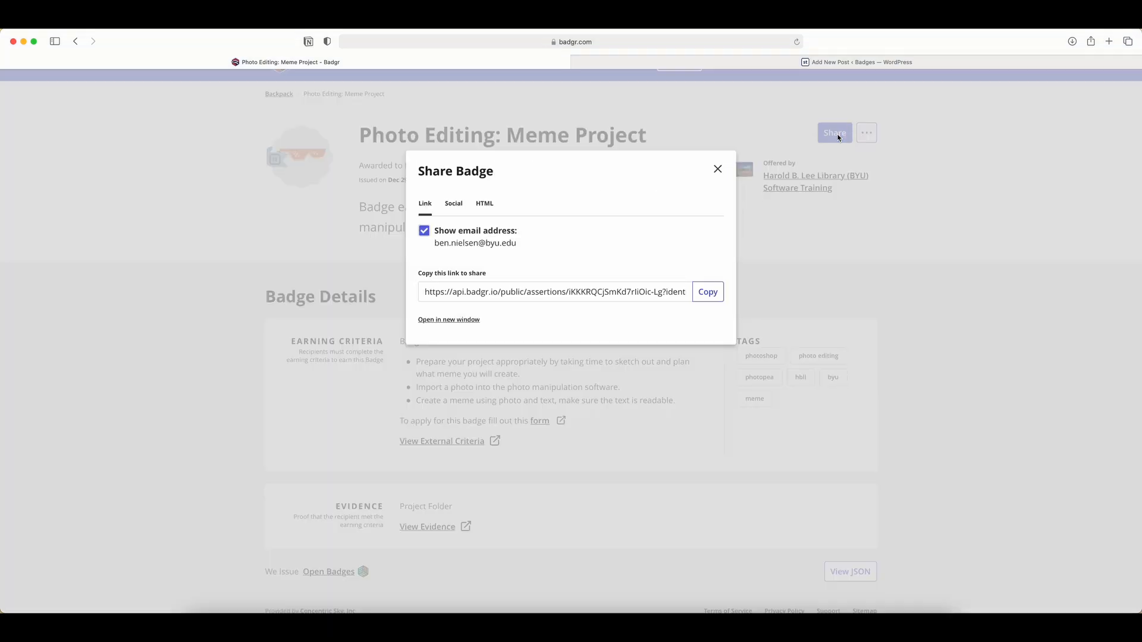
click(484, 203)
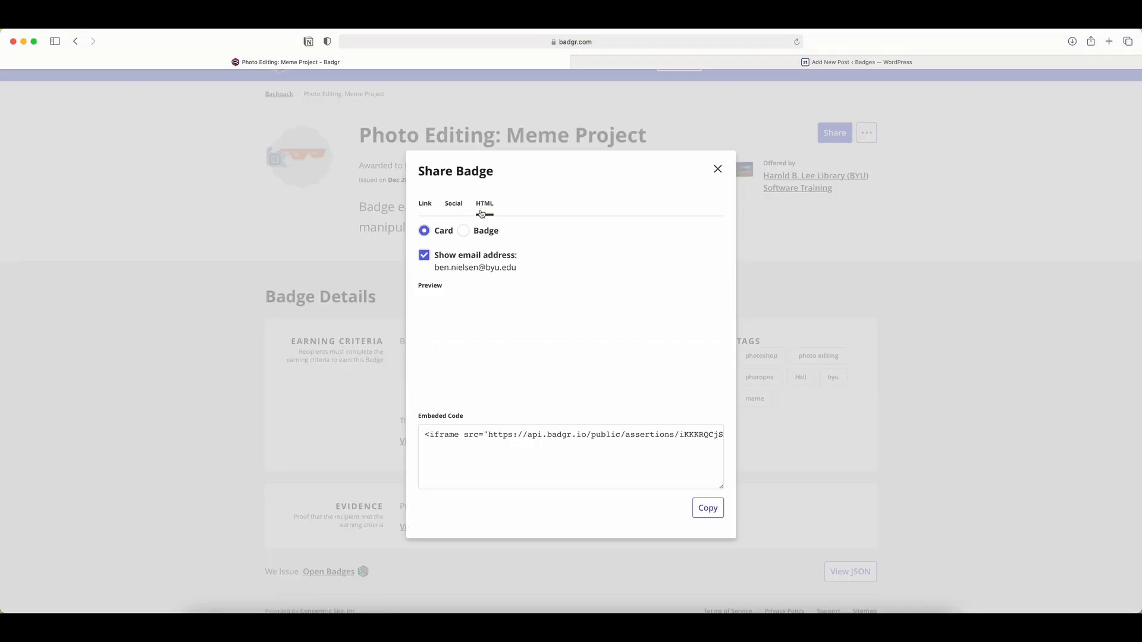
click(484, 203)
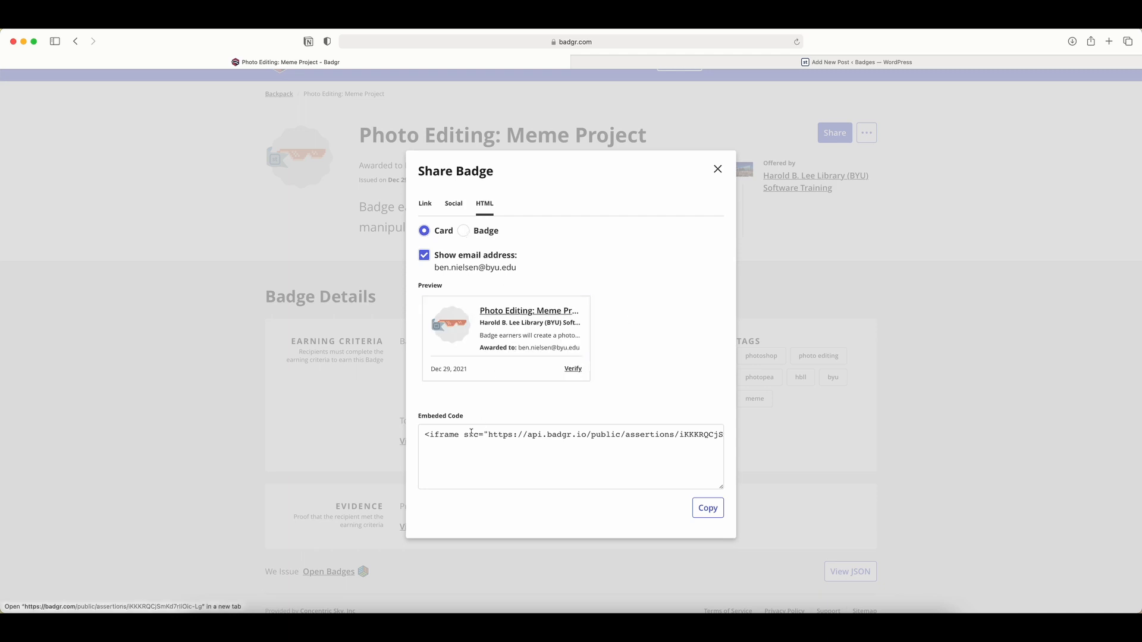
click(462, 230)
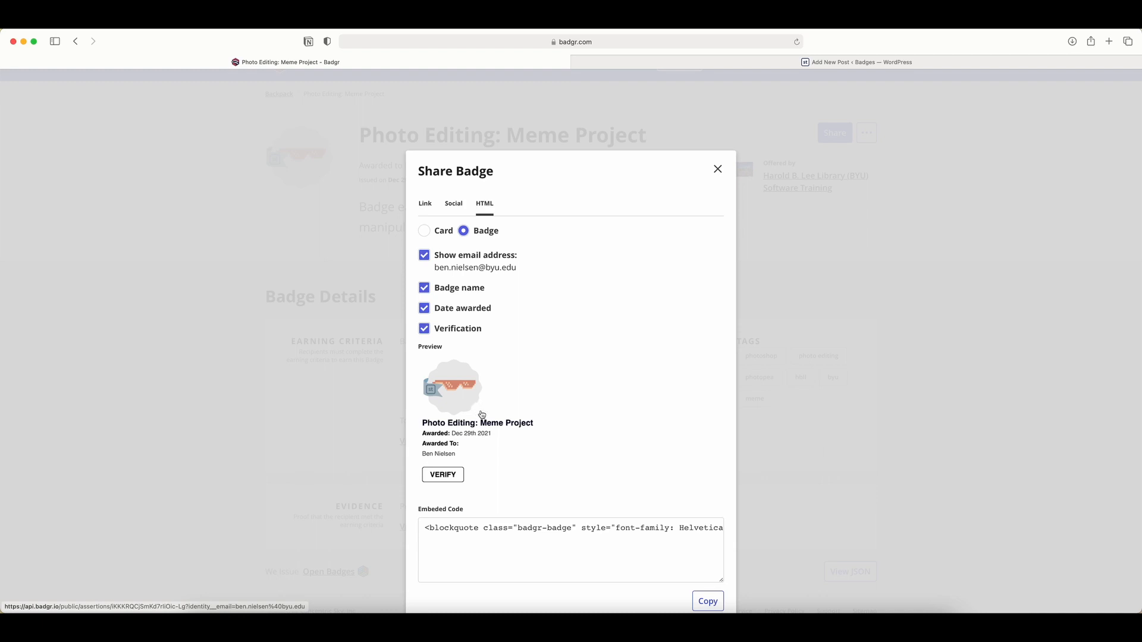
mouse_move(480, 536)
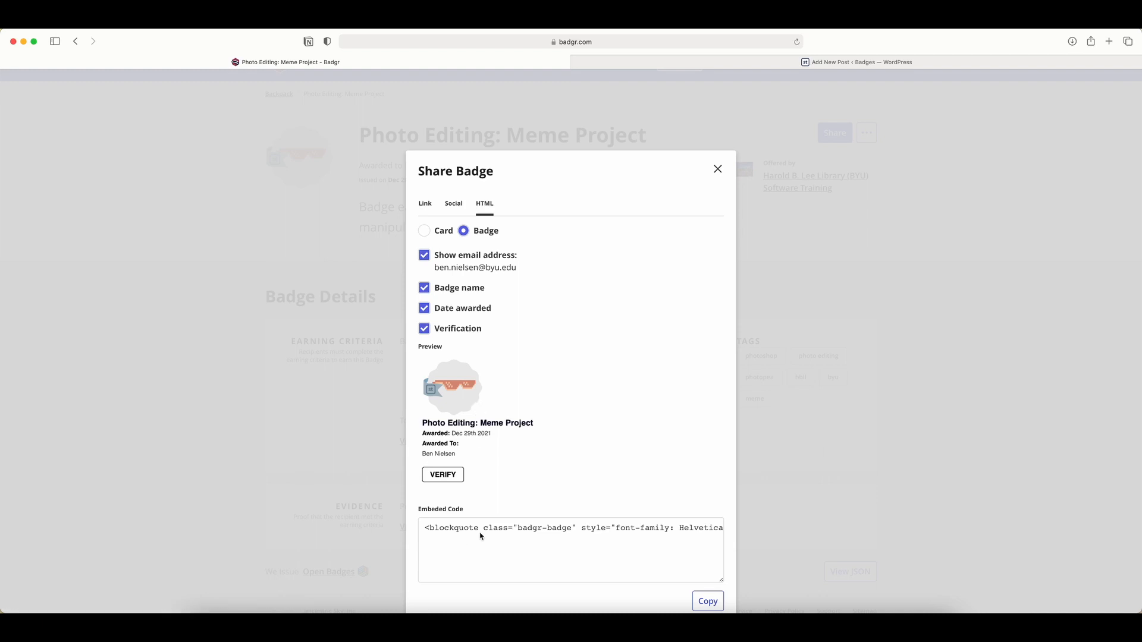
Step: Toggle Card then Badge style, copy the embed code and return to the WordPress post
click(423, 229)
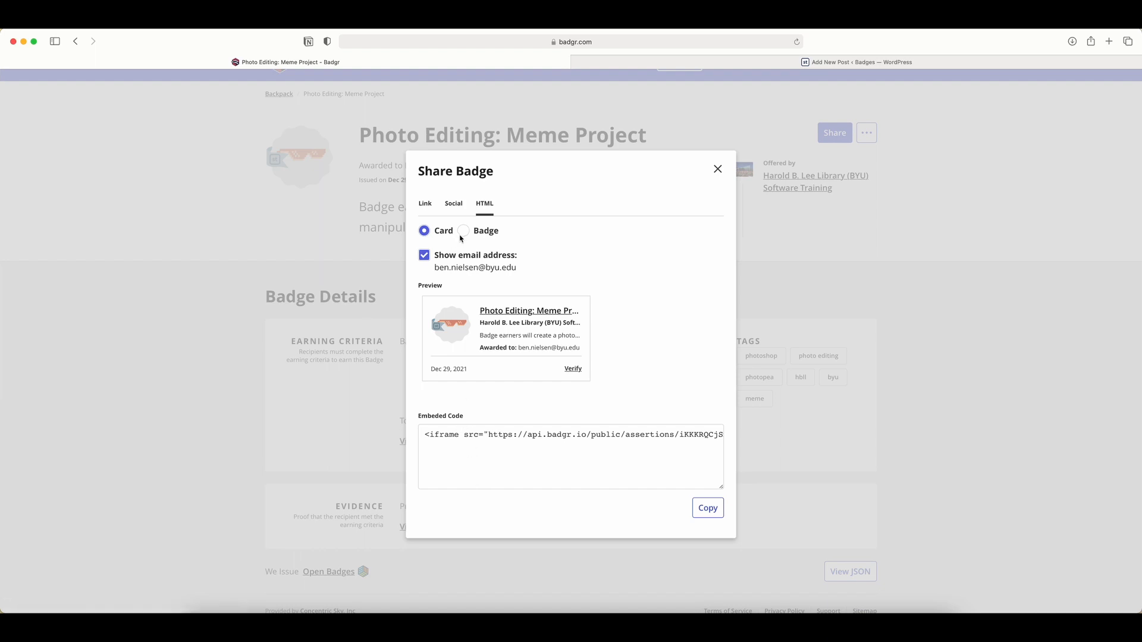
mouse_move(461, 236)
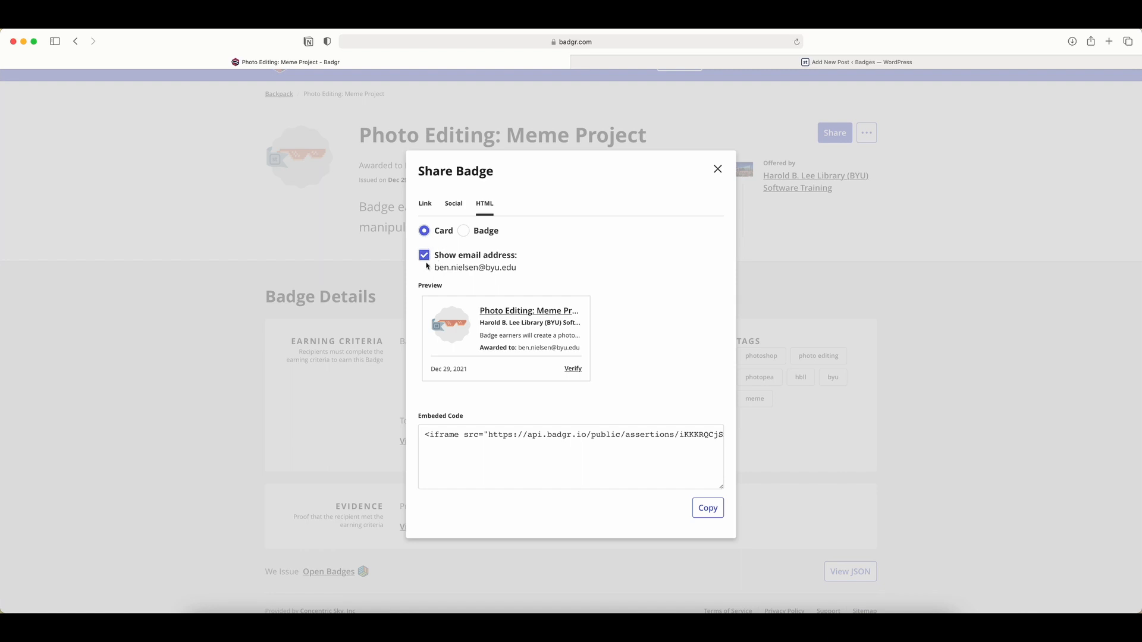
mouse_move(463, 239)
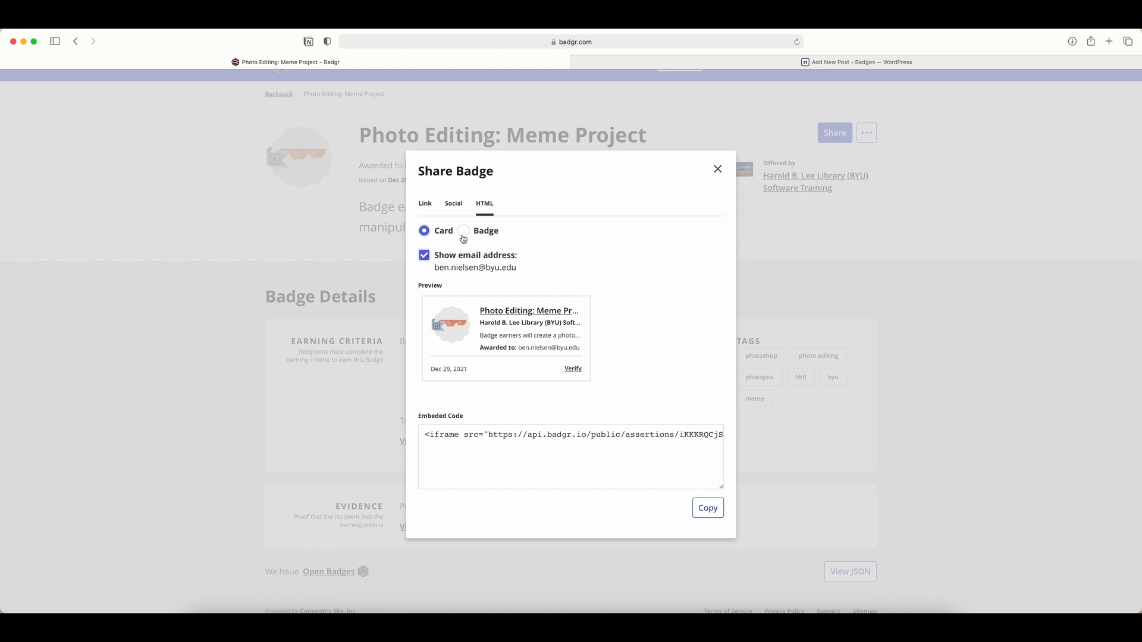
click(463, 231)
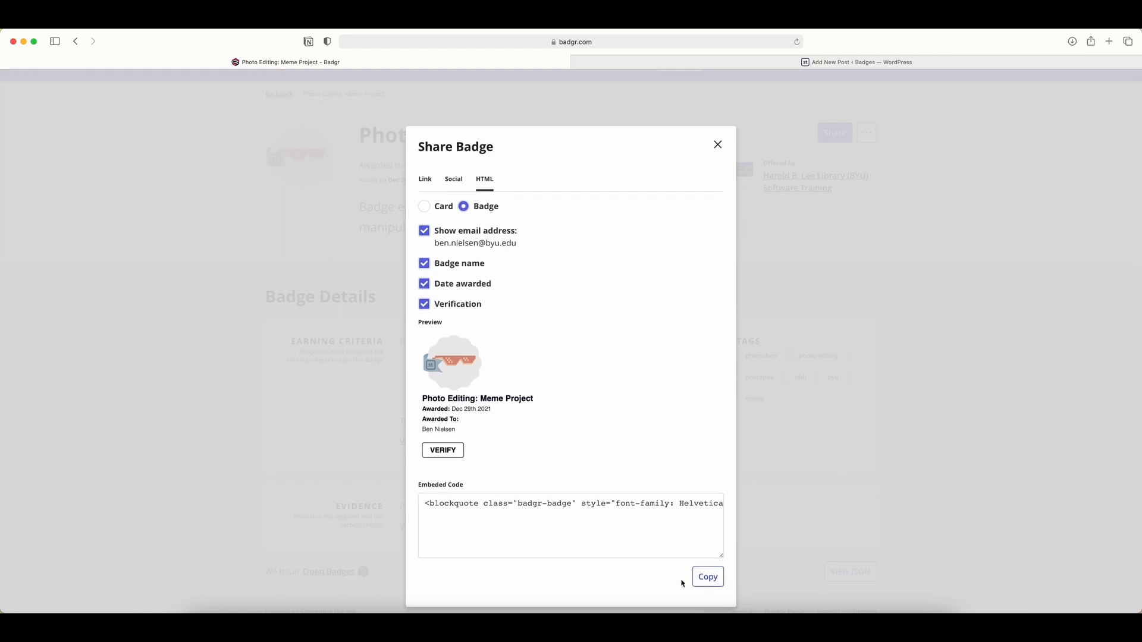
click(707, 577)
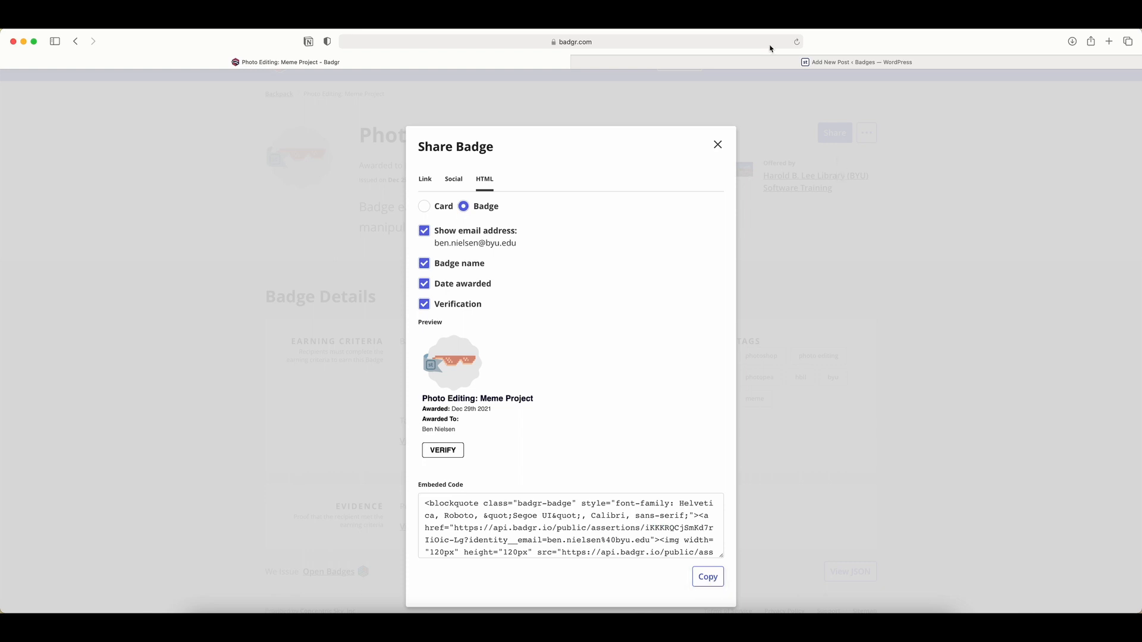
click(855, 62)
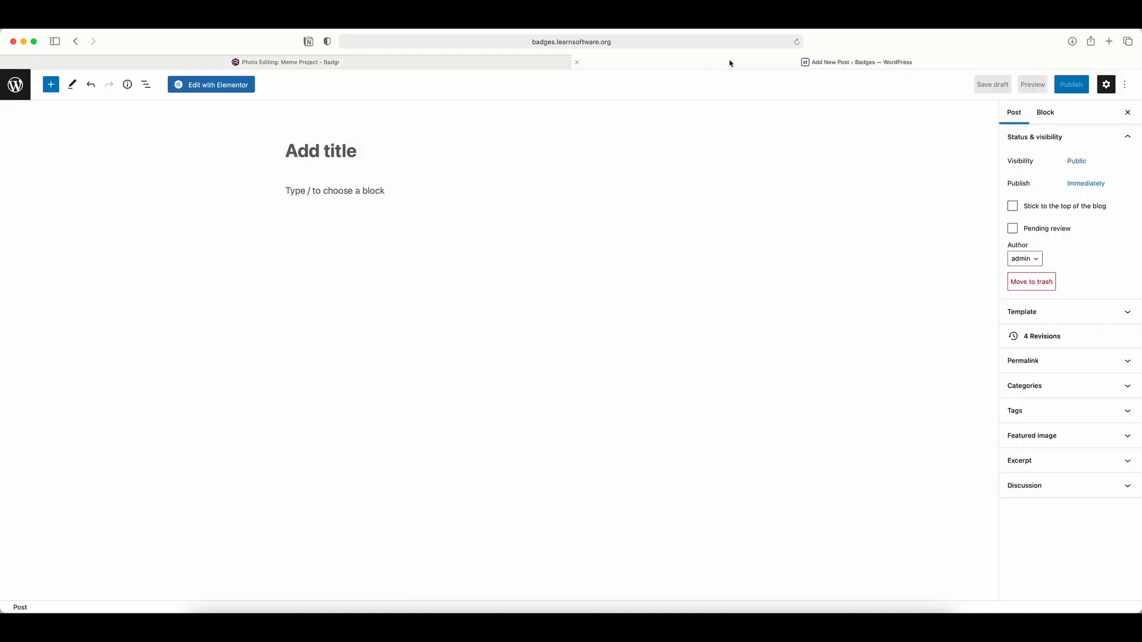
mouse_move(733, 65)
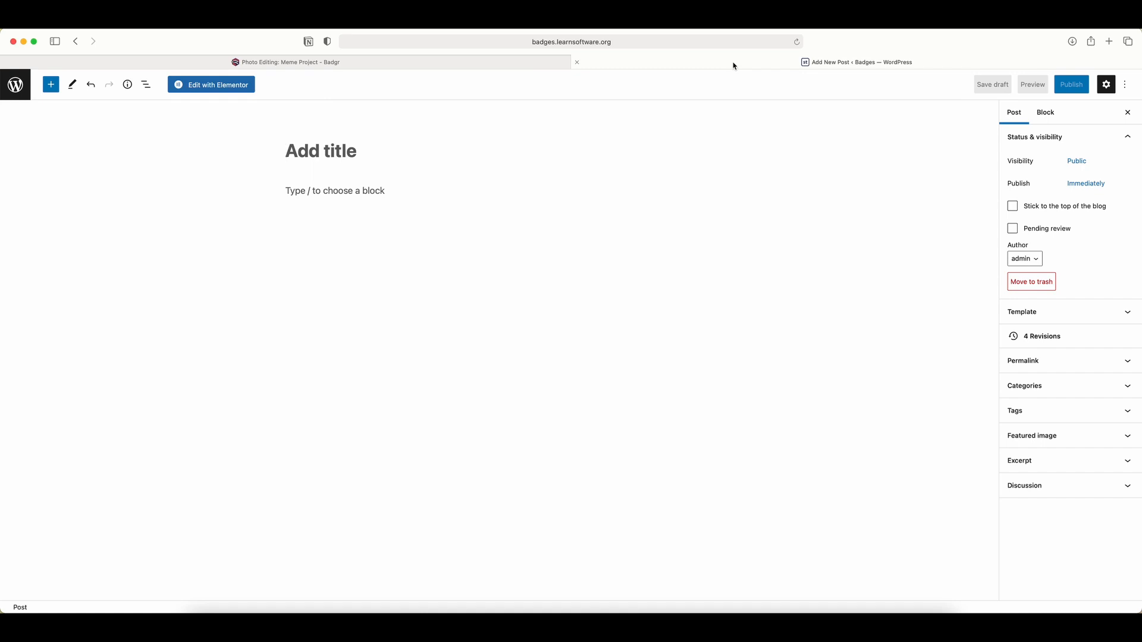
mouse_move(1132, 86)
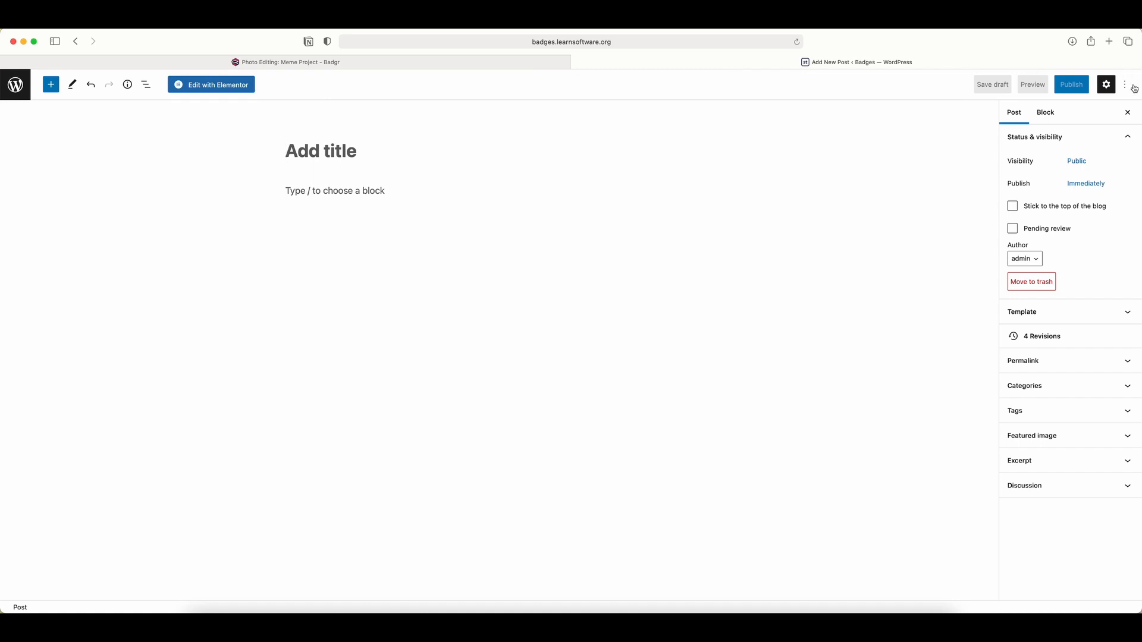
mouse_move(1125, 85)
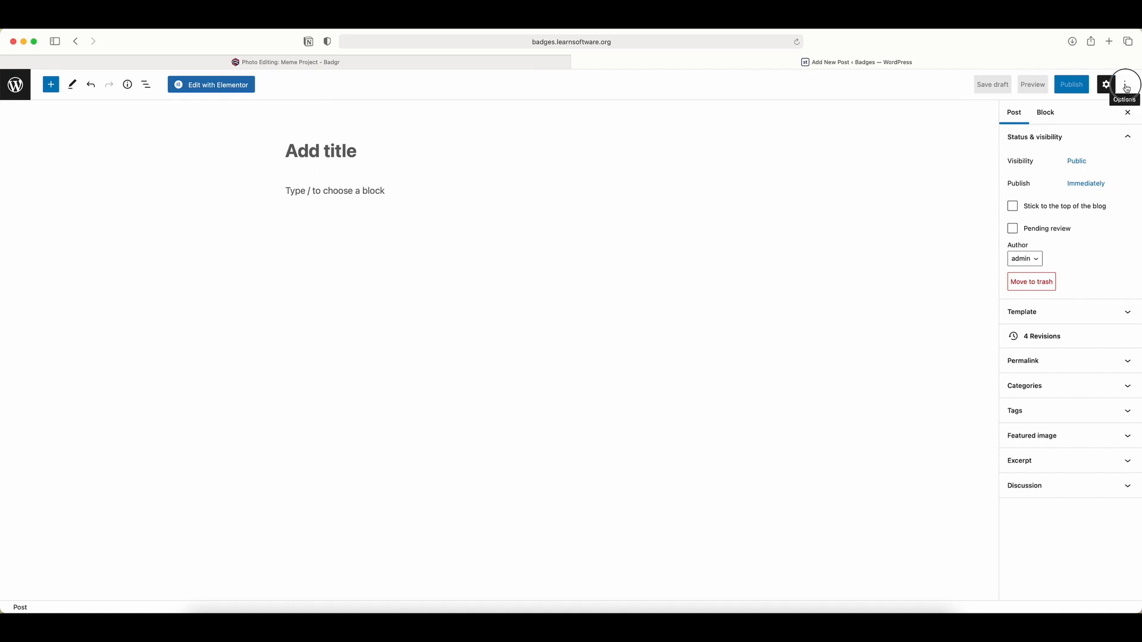
Step: Switch the new post to the Code editor and paste the Badgr embed code
click(1124, 85)
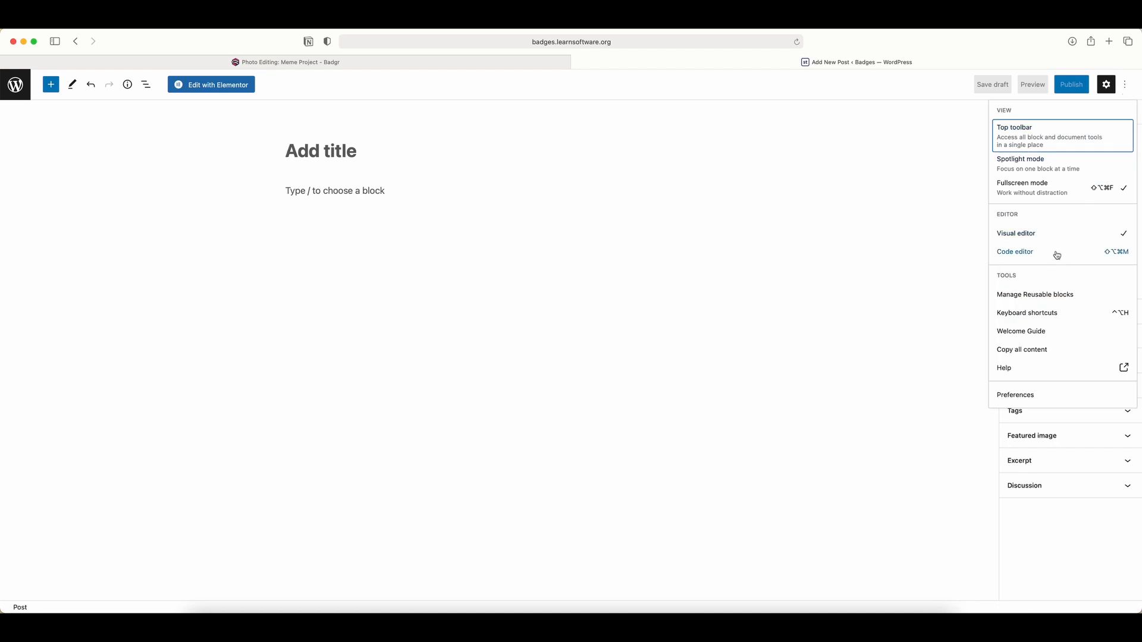
click(1015, 251)
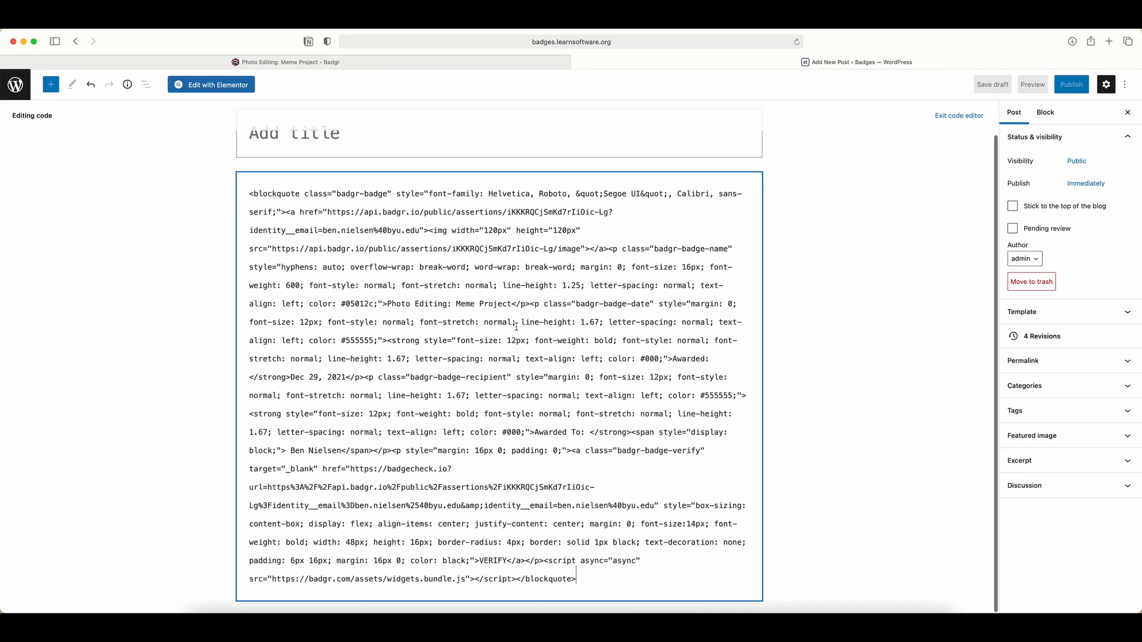
mouse_move(526, 322)
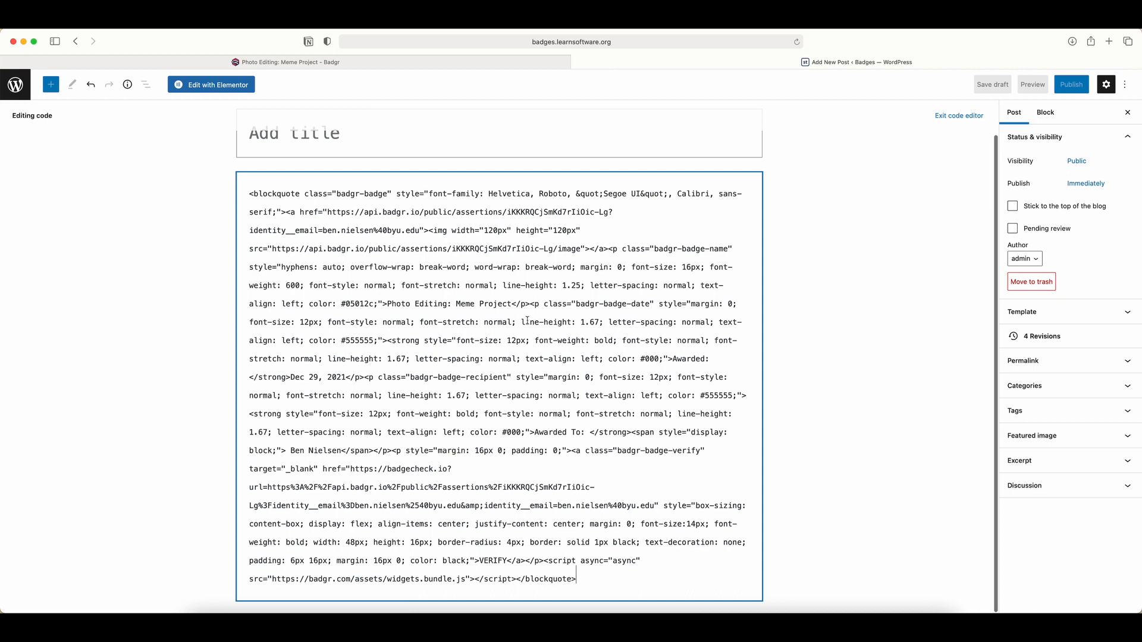
Step: Exit the code editor to show the rendered badge, then preview the post
click(959, 115)
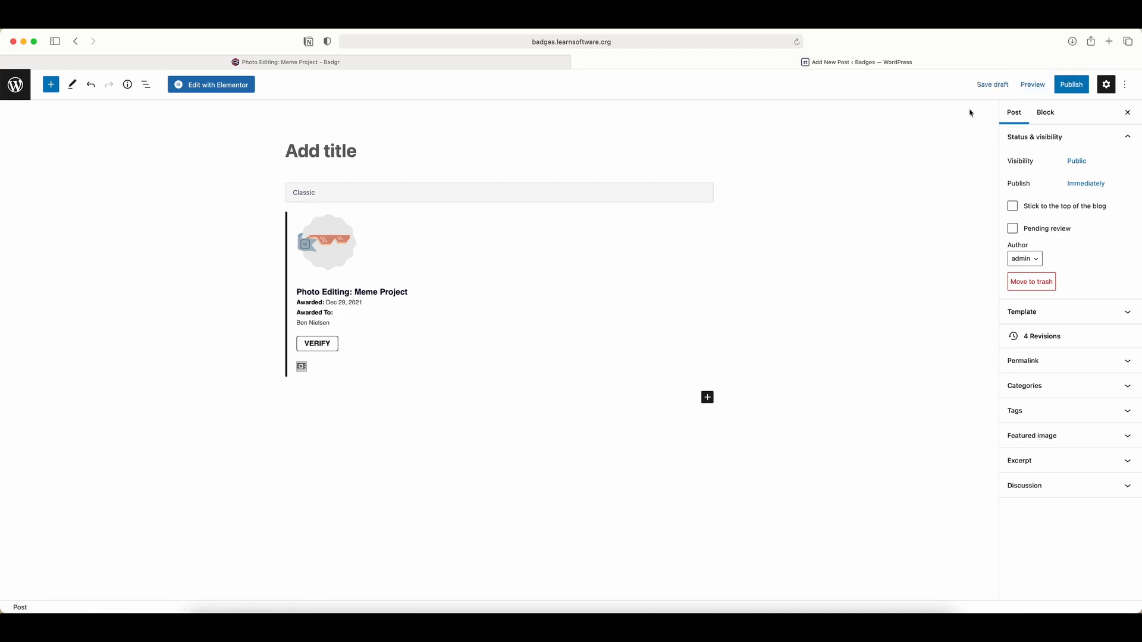
click(1033, 85)
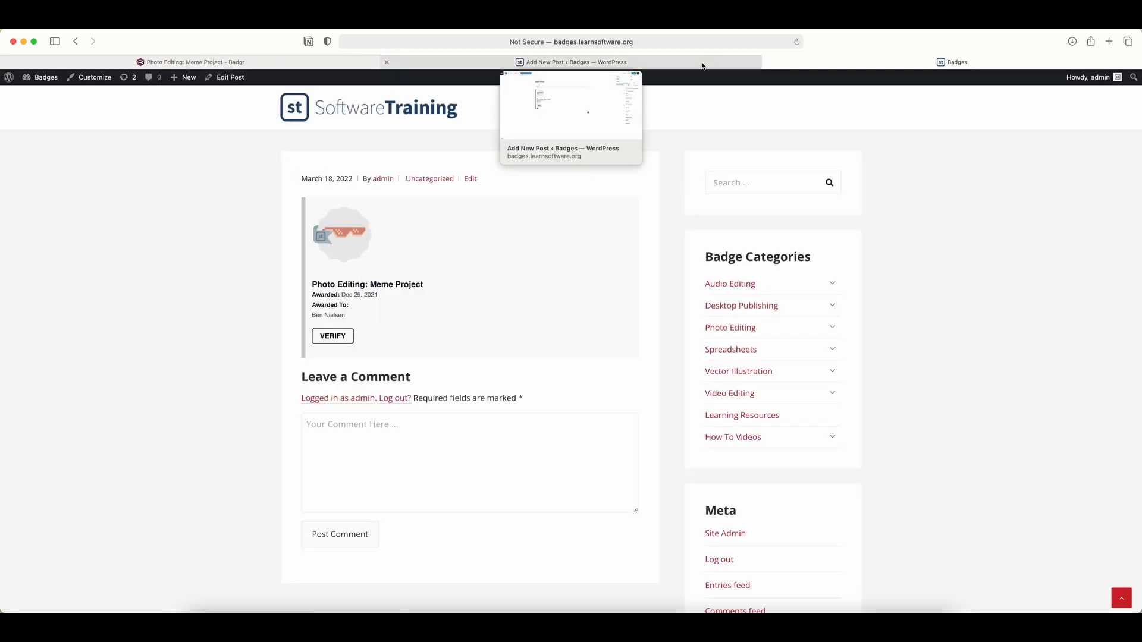
mouse_move(662, 65)
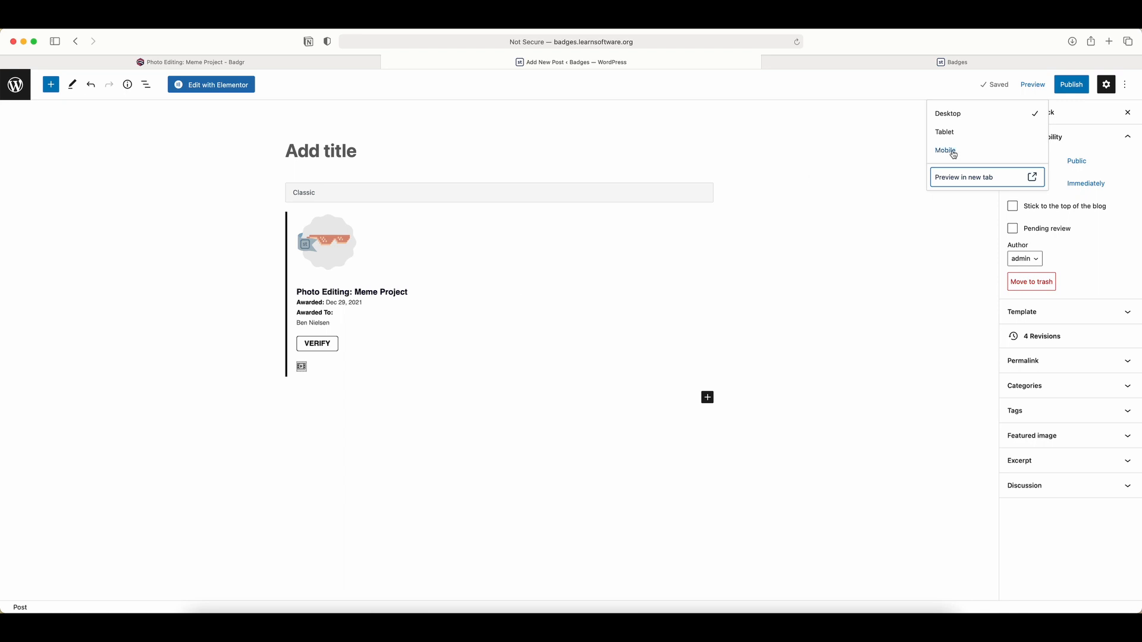
mouse_move(764, 198)
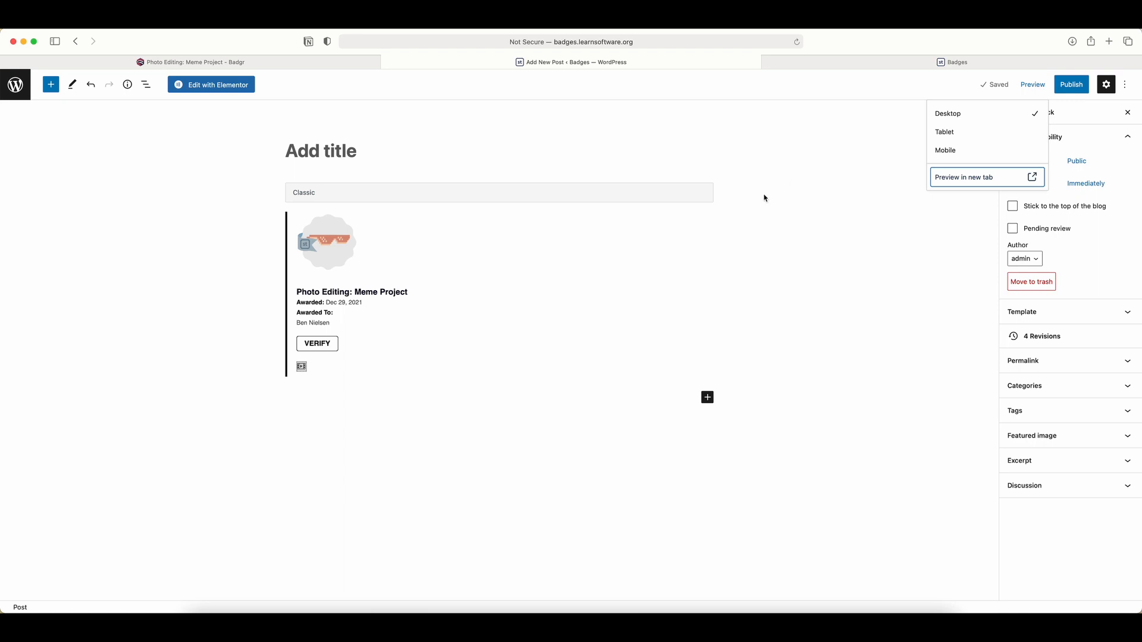
mouse_move(540, 390)
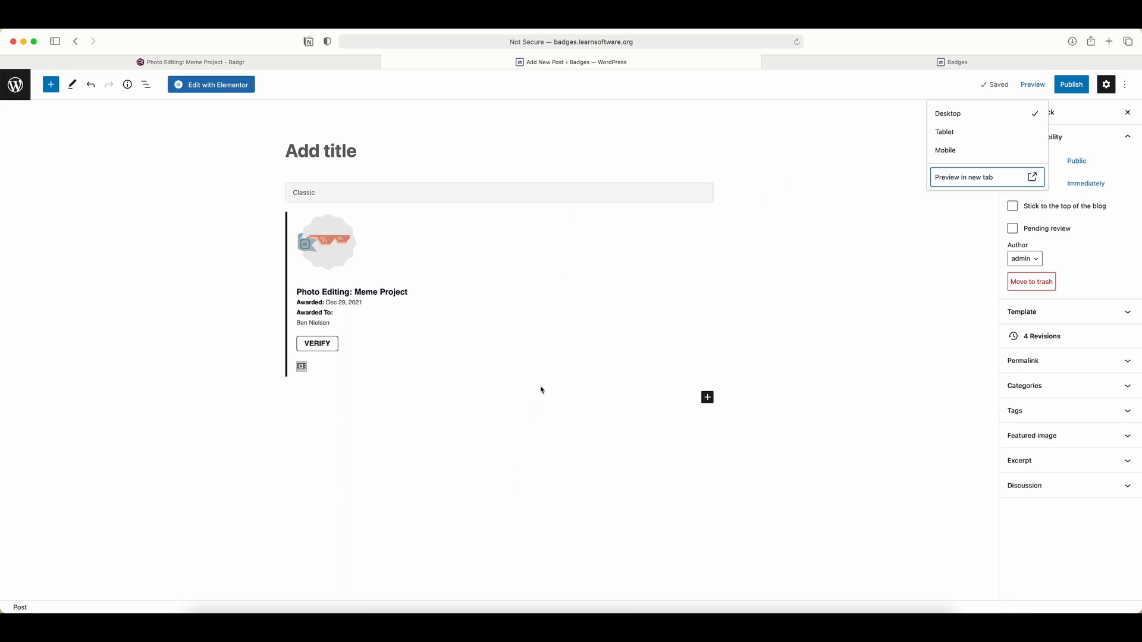